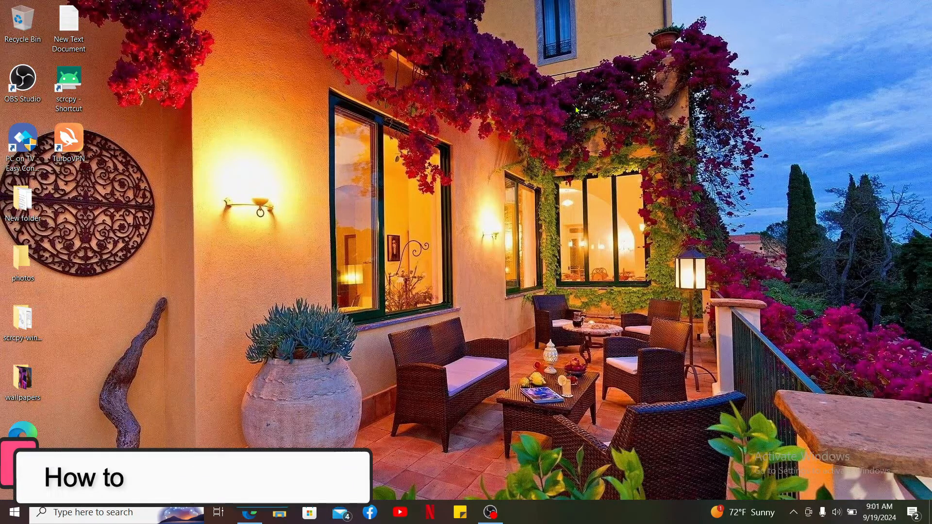
Search for Netflix signup and start signing up from the netflix.com home page.
type("signup Netflix?")
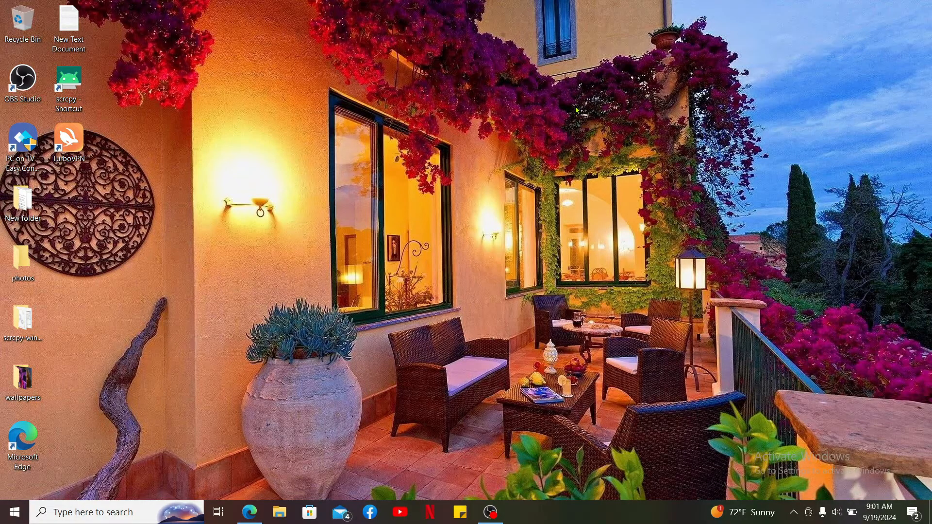
mouse_move(255, 274)
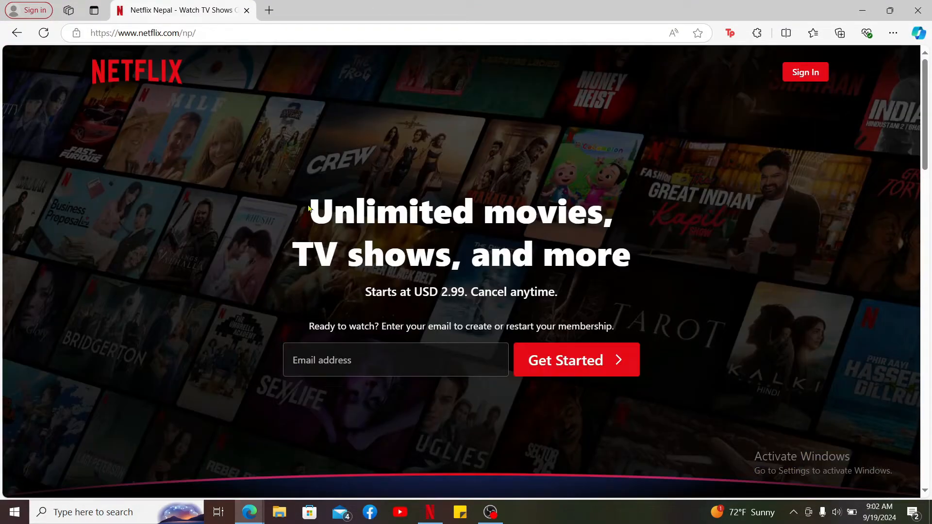
mouse_move(467, 159)
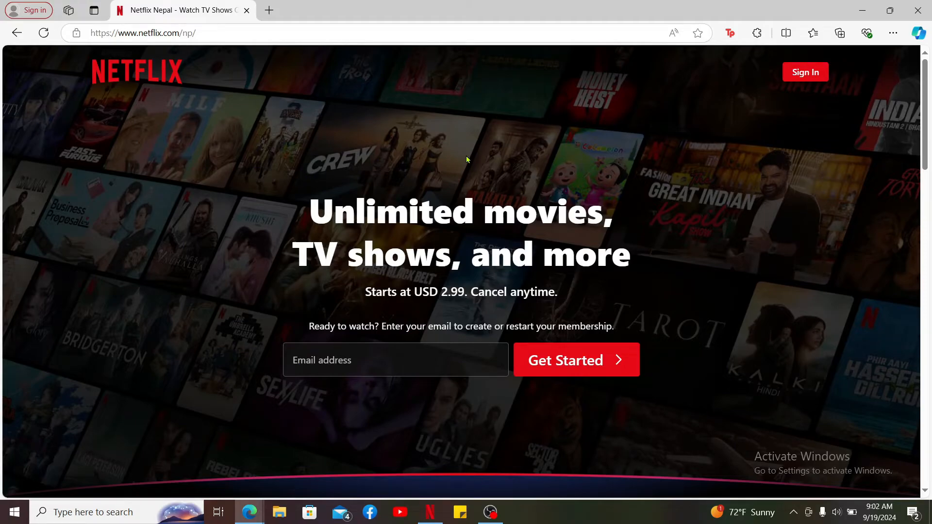
mouse_move(587, 366)
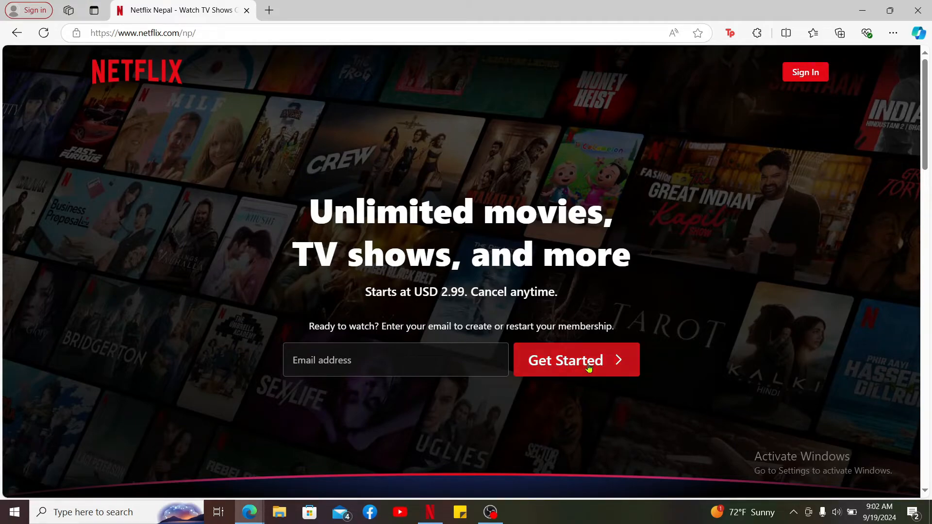
mouse_move(327, 381)
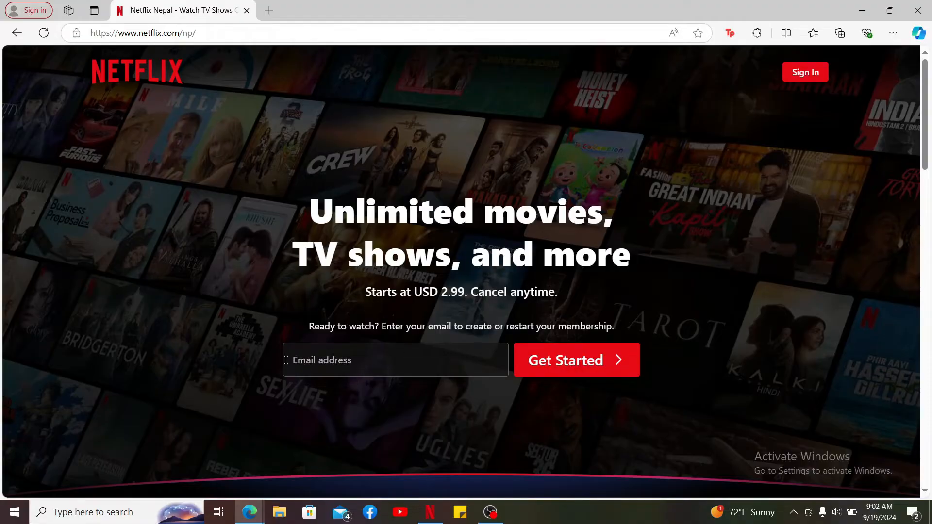
mouse_move(575, 360)
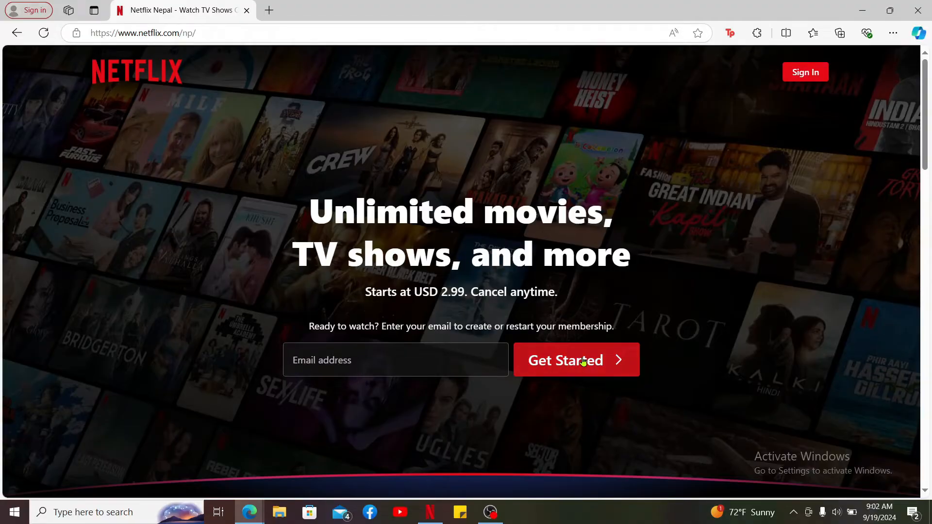
left_click(564, 360)
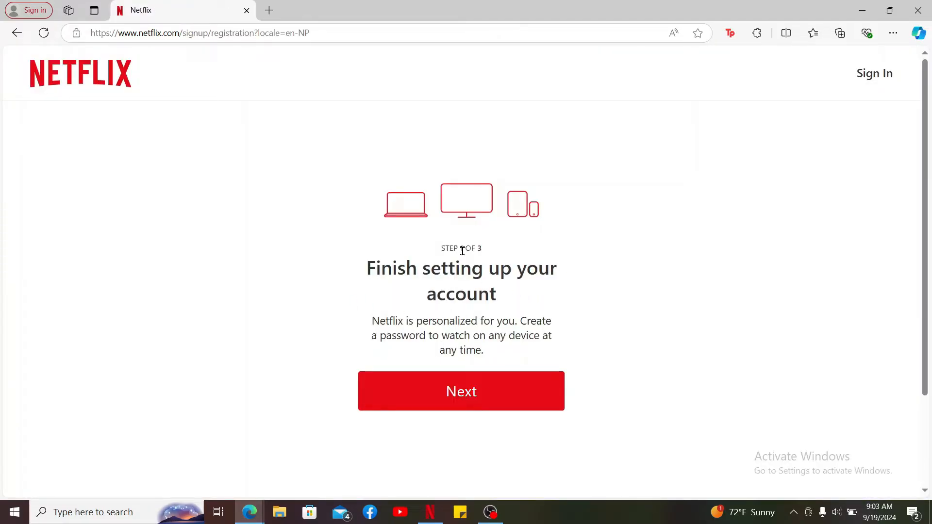
Create the account password, leaving special offer emails enabled, and continue to plan selection.
left_click(461, 390)
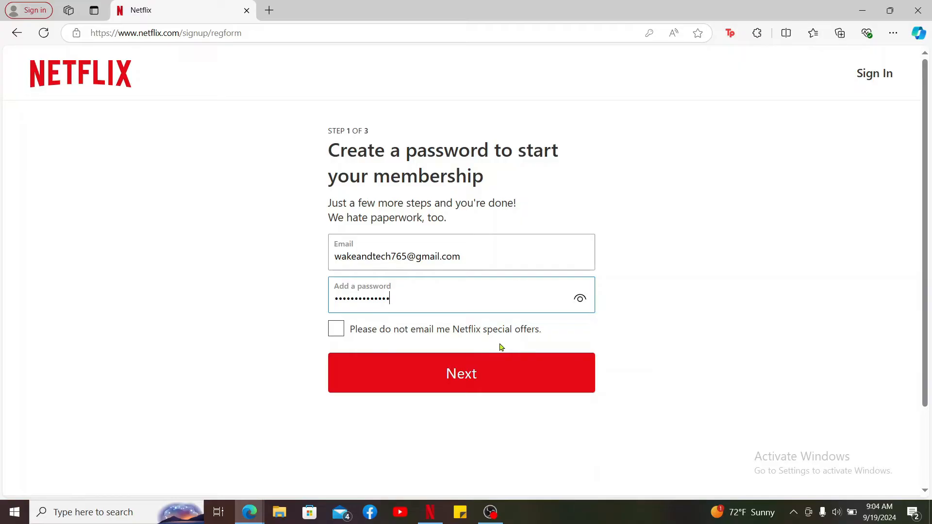
left_click(336, 329)
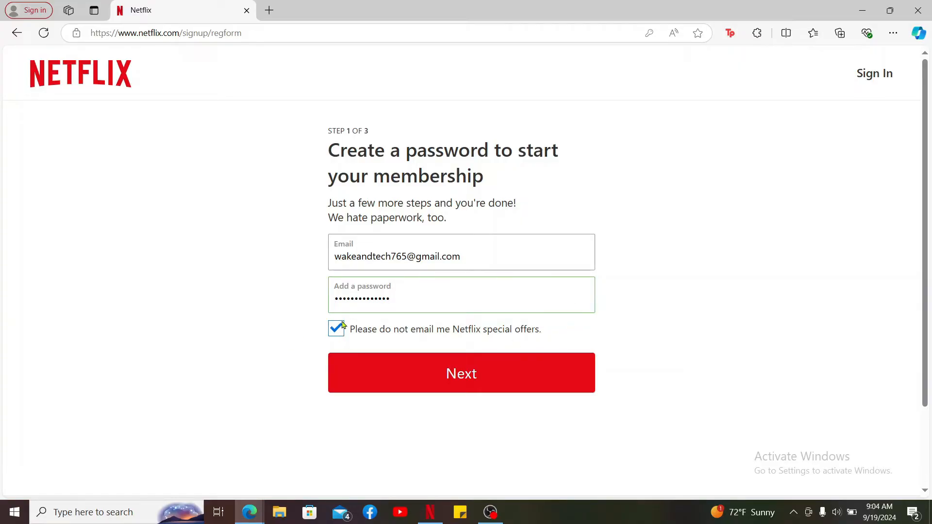
left_click(336, 328)
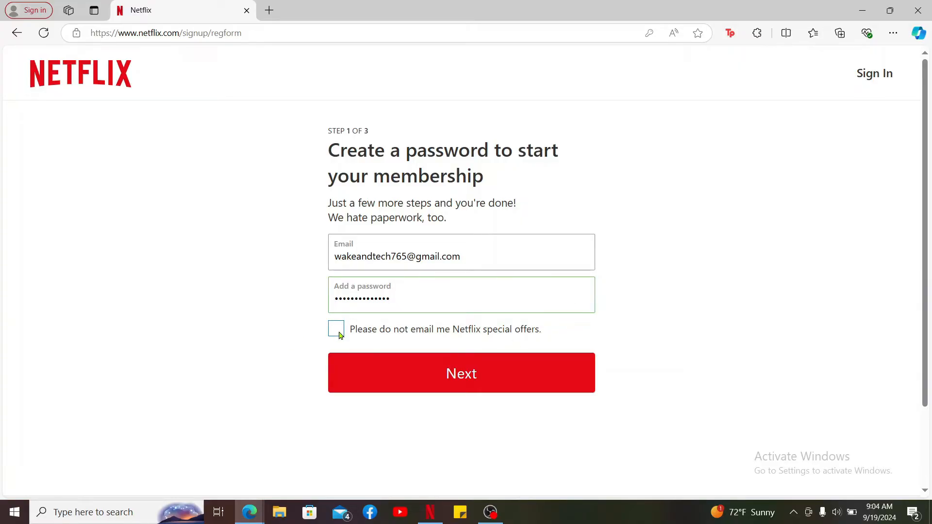
left_click(460, 373)
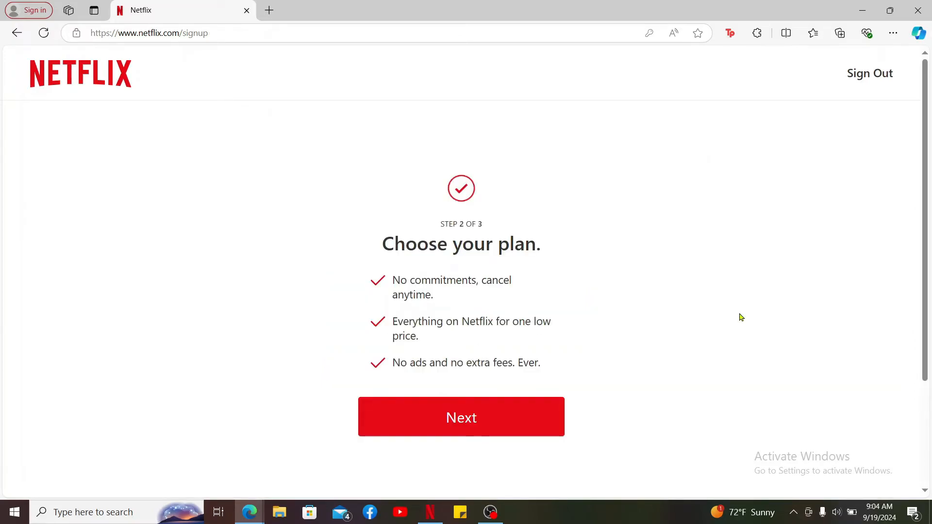
mouse_move(511, 317)
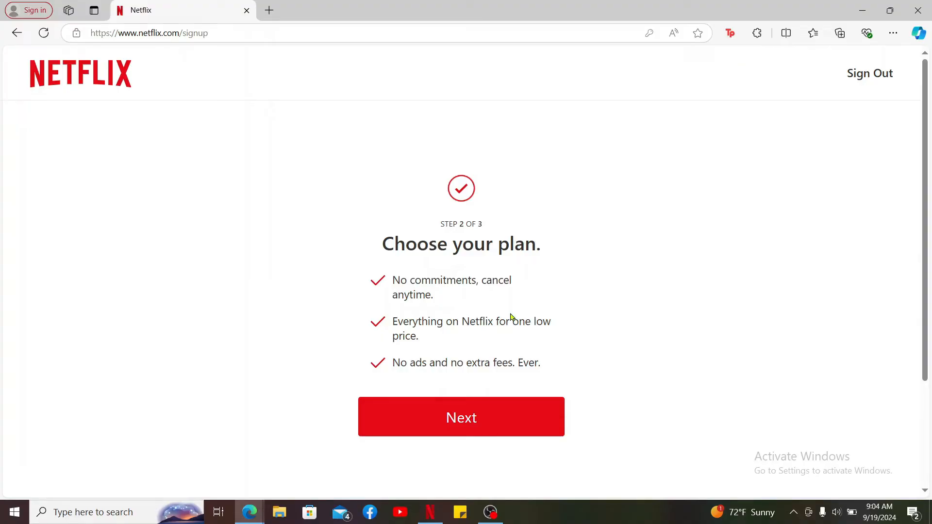
Review the Mobile, Basic, Standard and Premium plan cards and continue to payment.
left_click(460, 416)
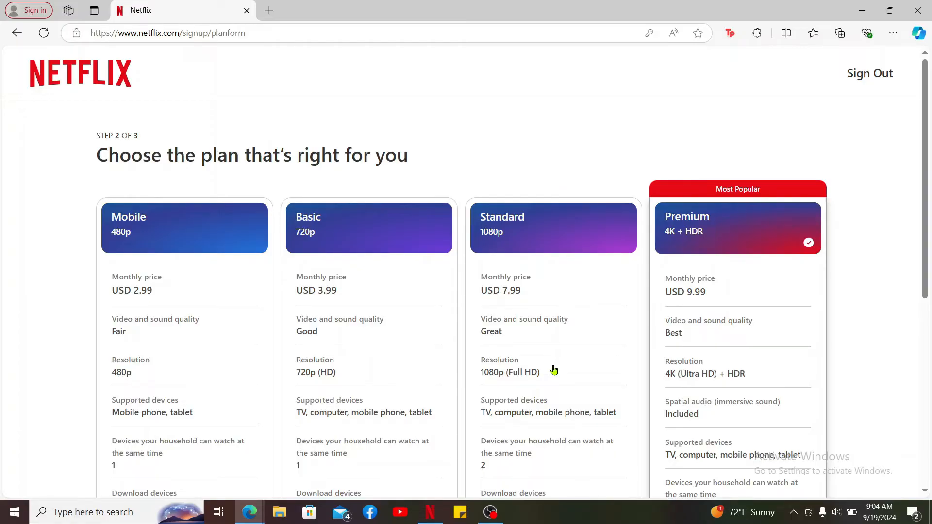
mouse_move(363, 190)
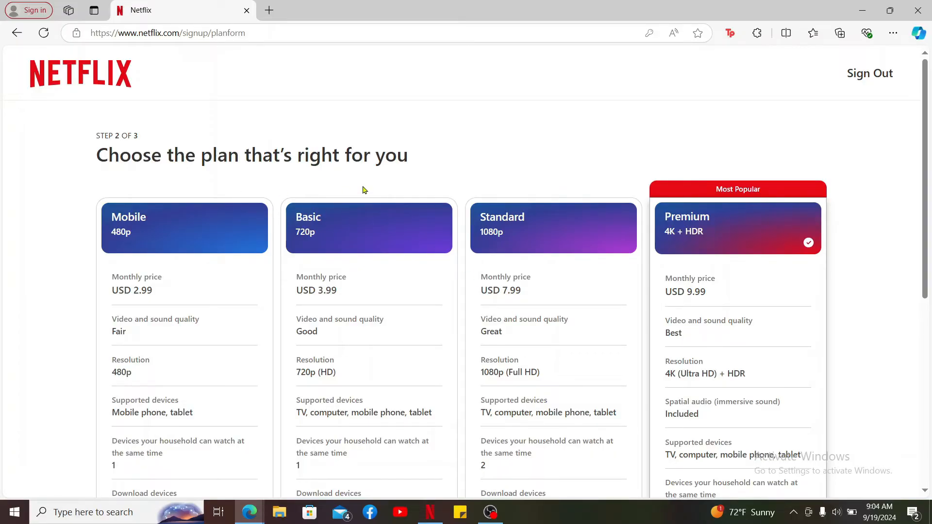
mouse_move(178, 231)
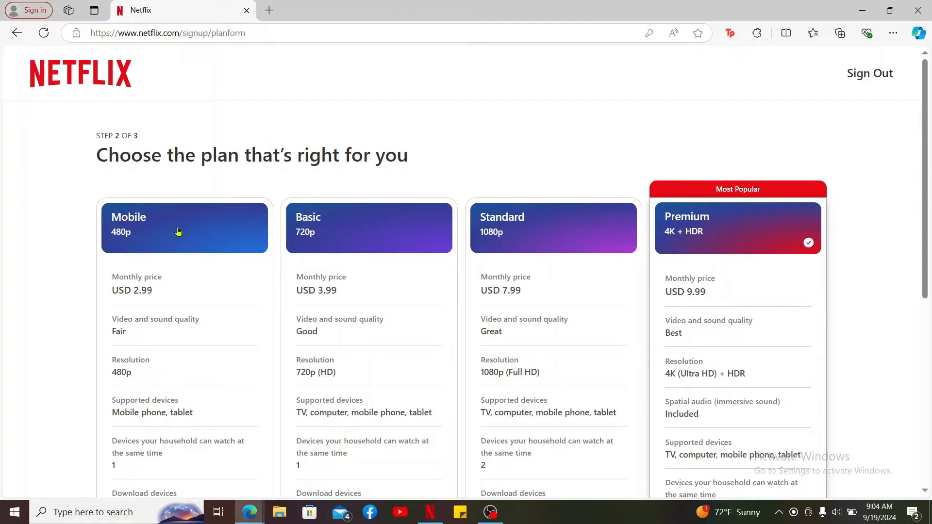
mouse_move(565, 237)
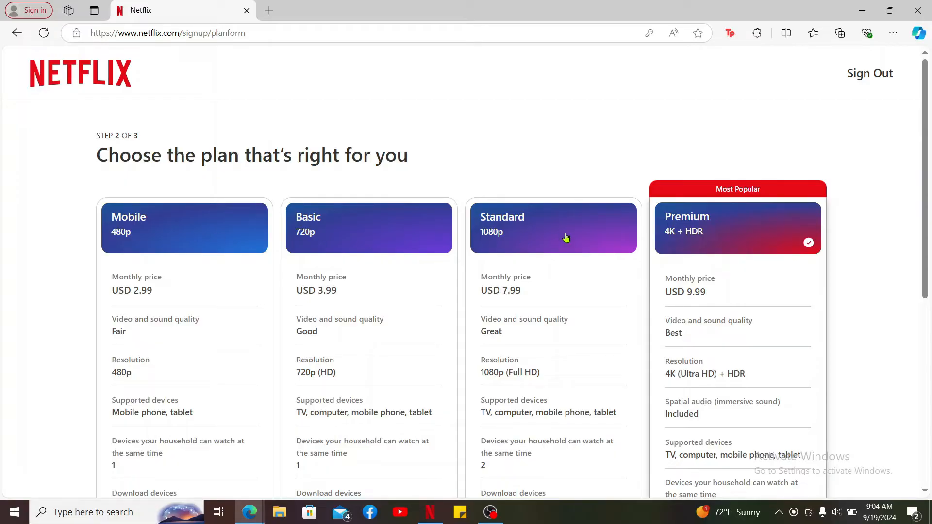
scroll("down", 3)
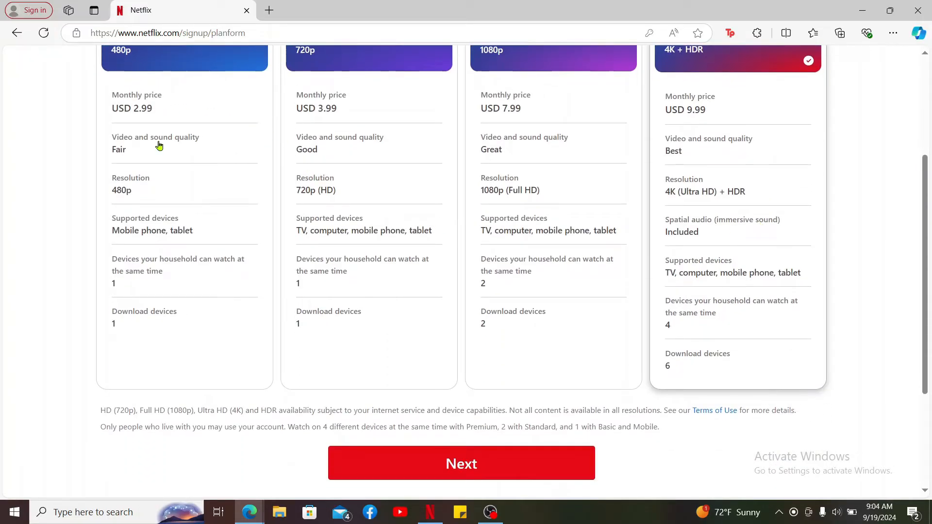
mouse_move(582, 151)
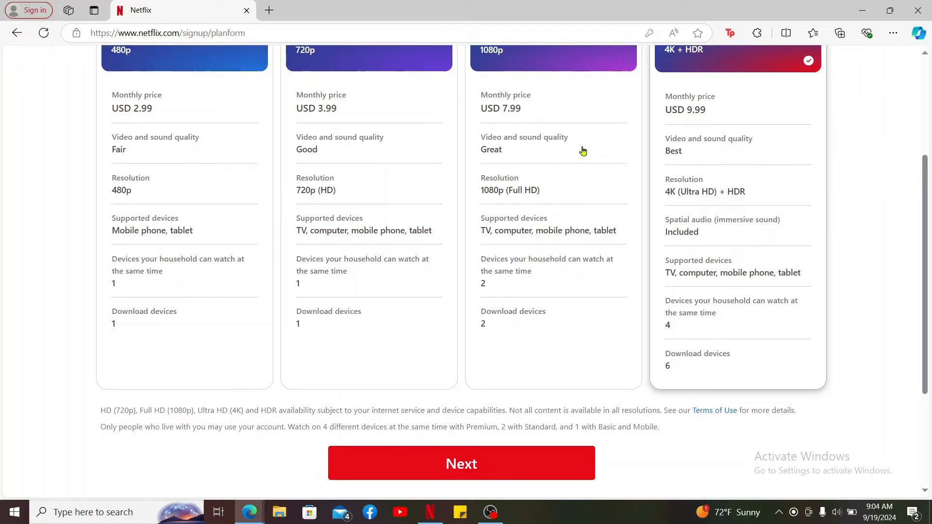
scroll("up", 3)
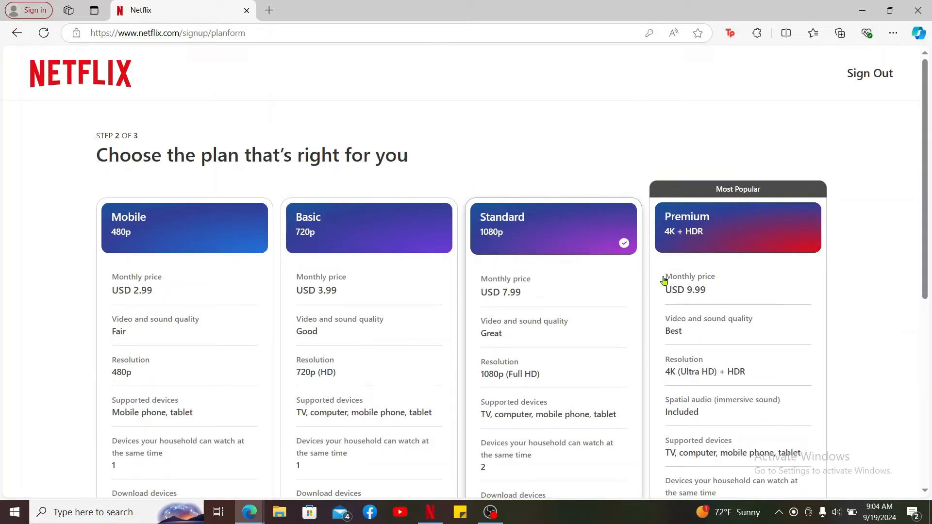
scroll("down", 3)
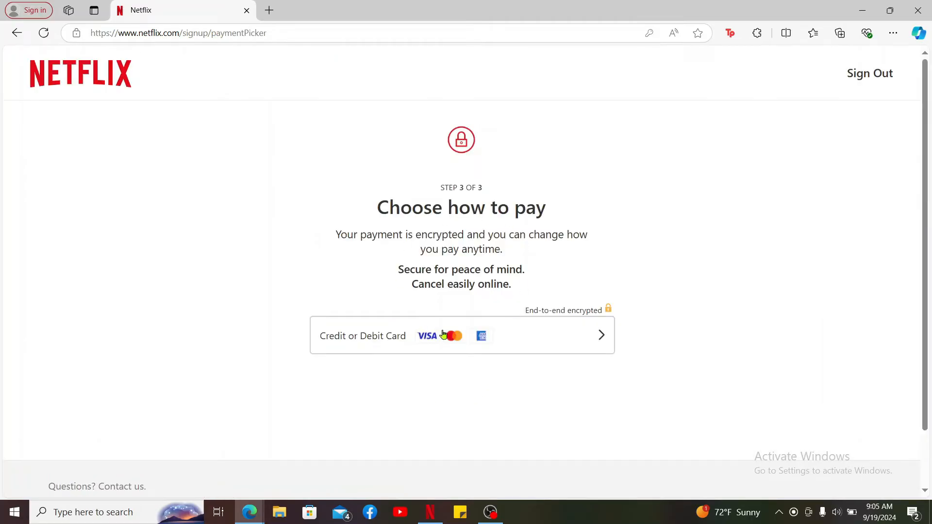
mouse_move(500, 268)
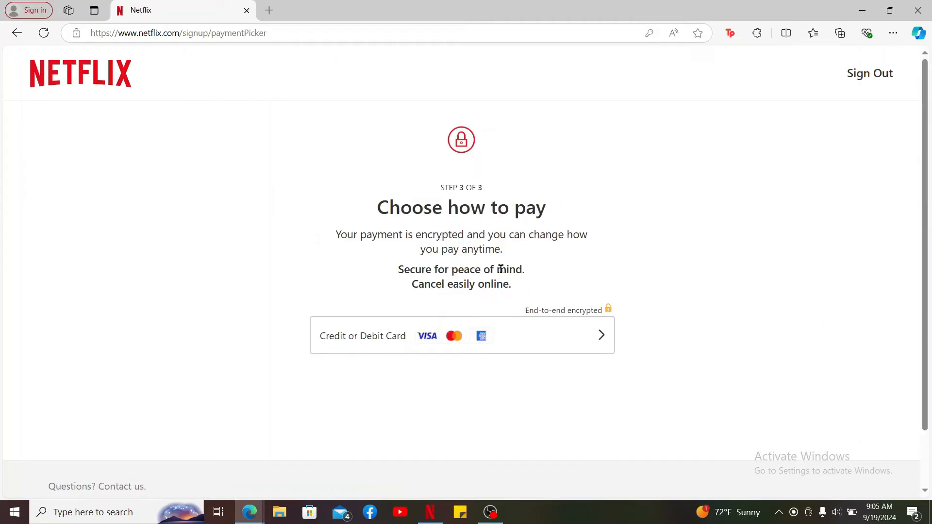
mouse_move(514, 355)
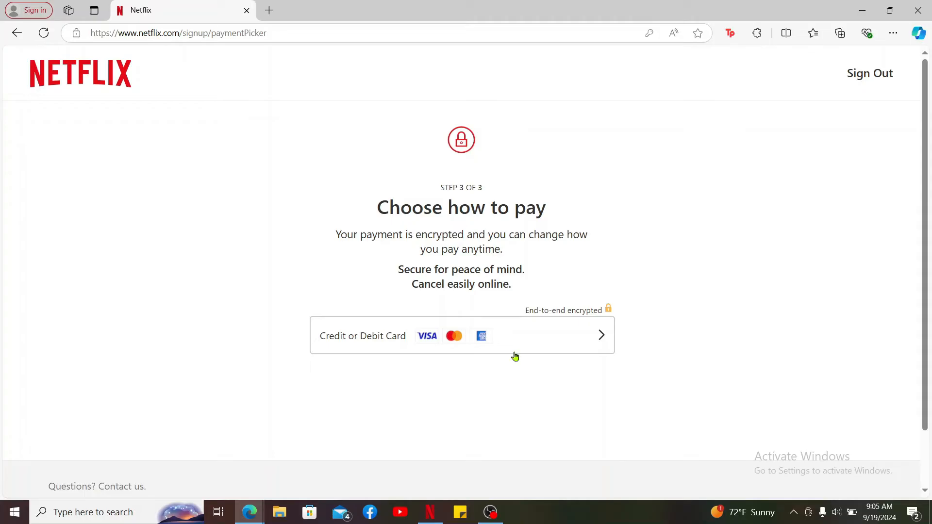
Choose Credit or Debit Card as the payment method.
left_click(461, 335)
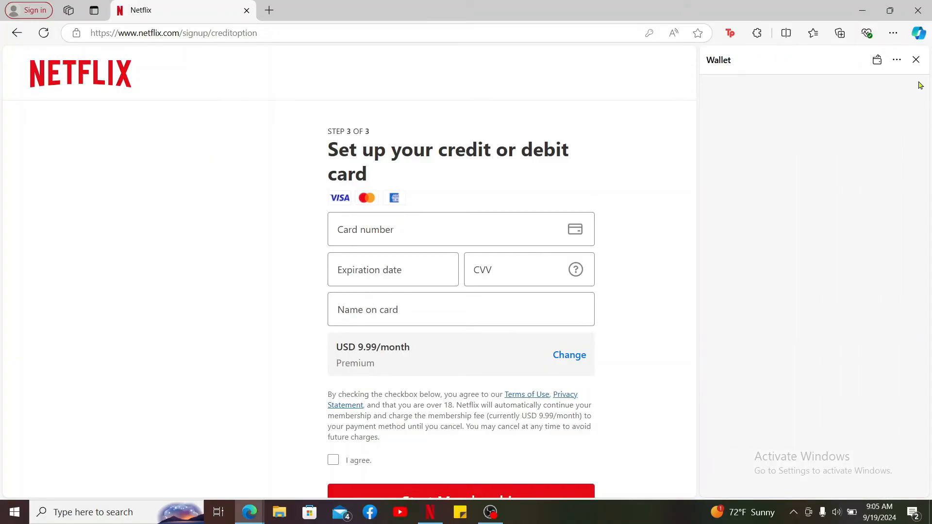
Close the Wallet sidebar, agree to the terms, and submit with Start Membership.
left_click(916, 59)
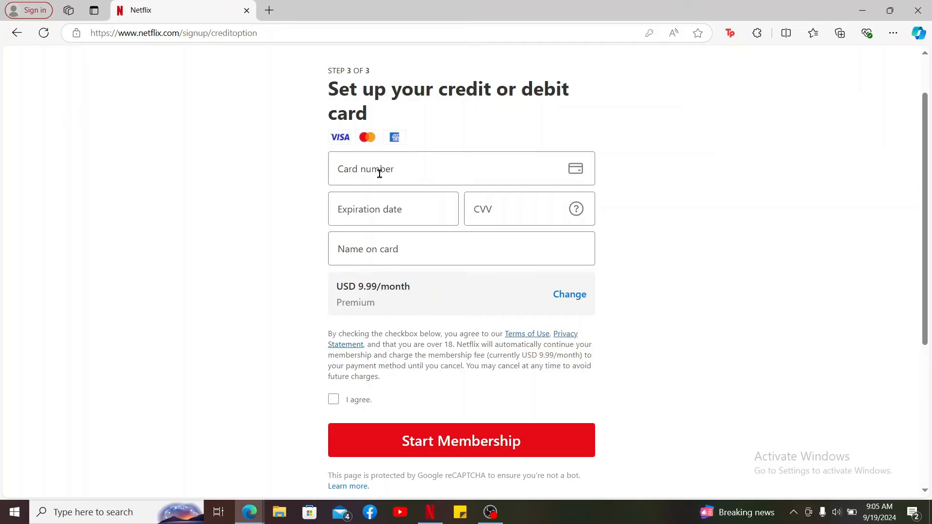
mouse_move(512, 334)
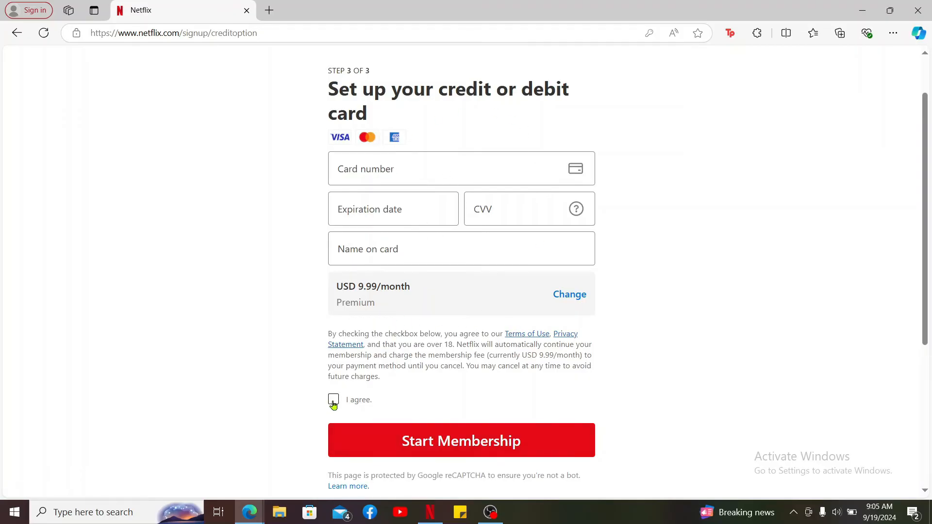
left_click(333, 399)
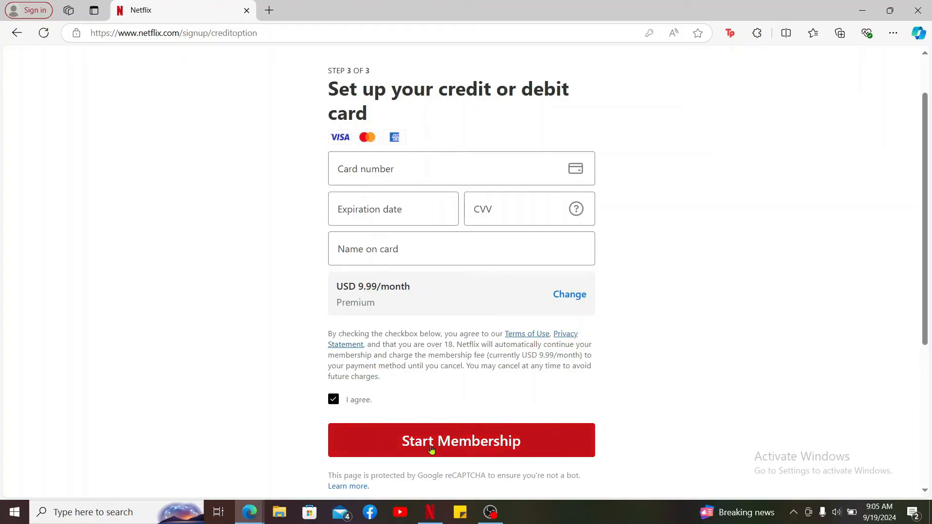
mouse_move(522, 450)
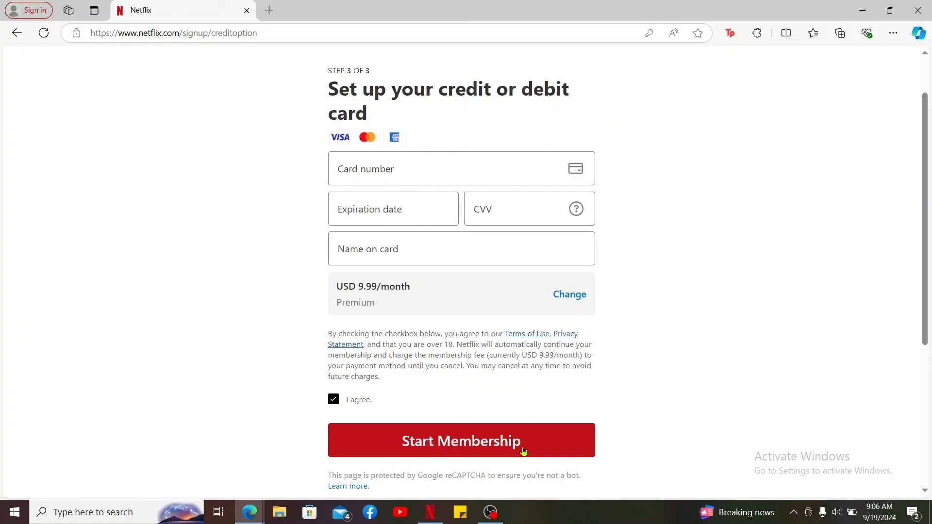
left_click(460, 440)
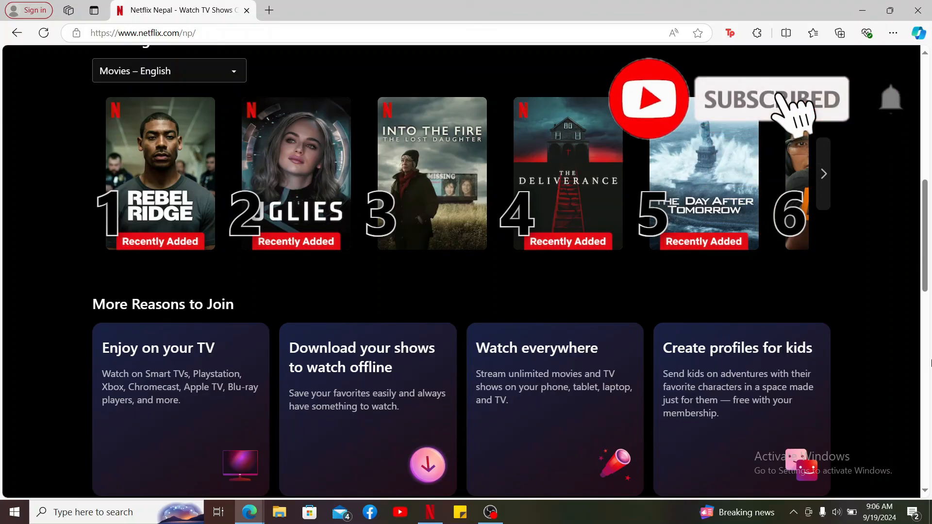
mouse_move(889, 99)
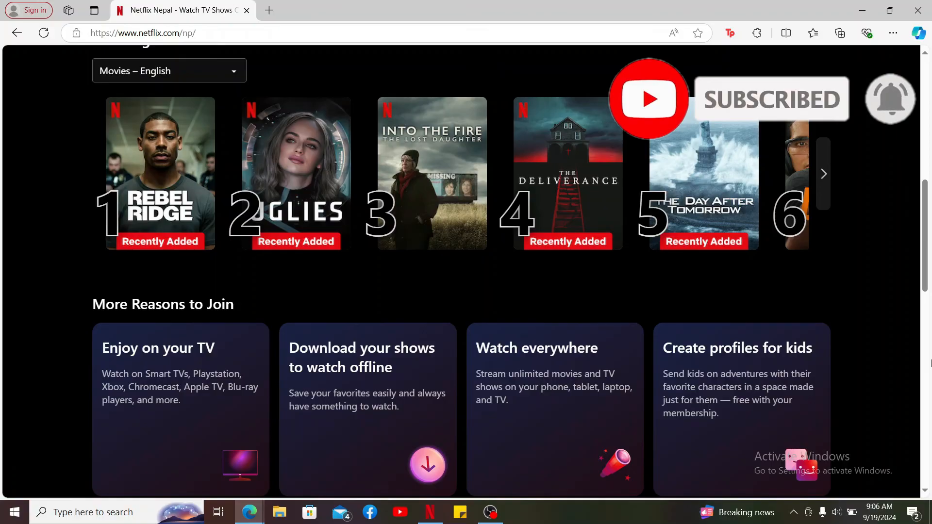